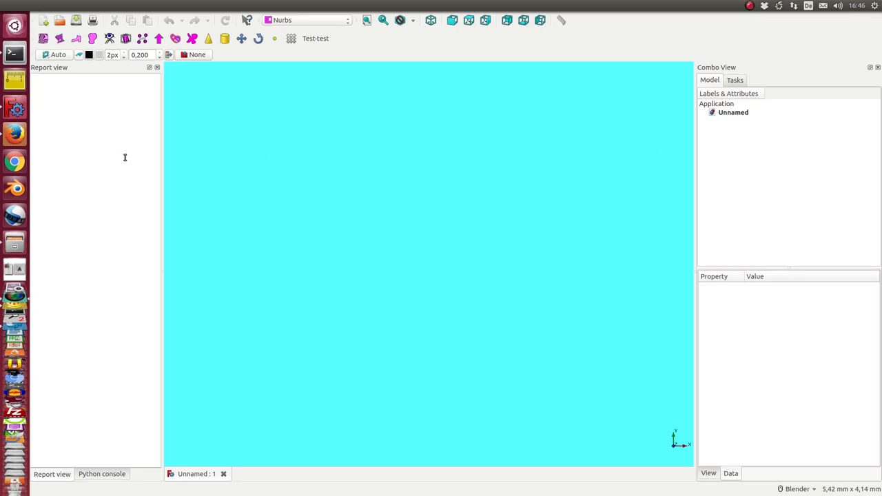
pyautogui.moveTo(116, 131)
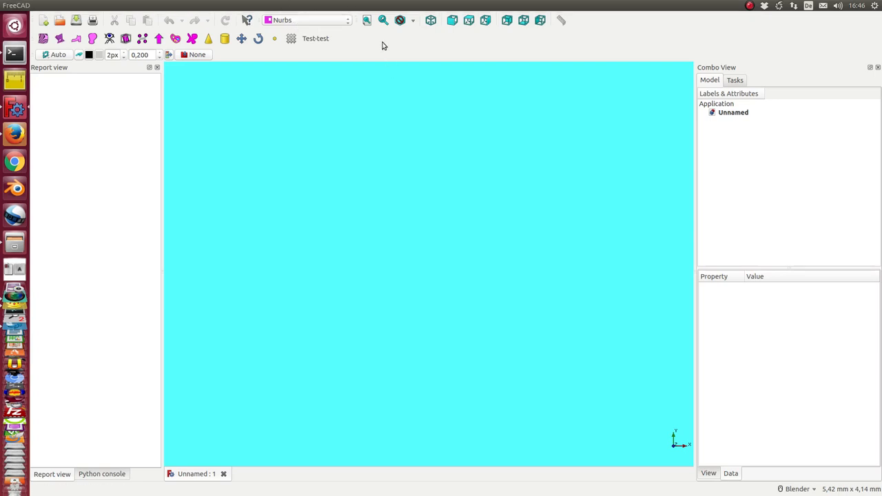
# Open the Curves menu to reach the offset-spline sole tool.
pyautogui.click(271, 5)
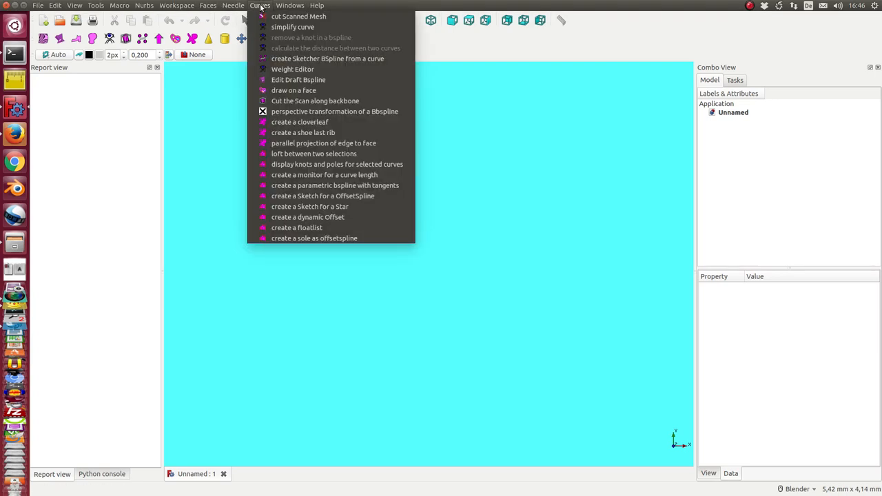
pyautogui.moveTo(314, 238)
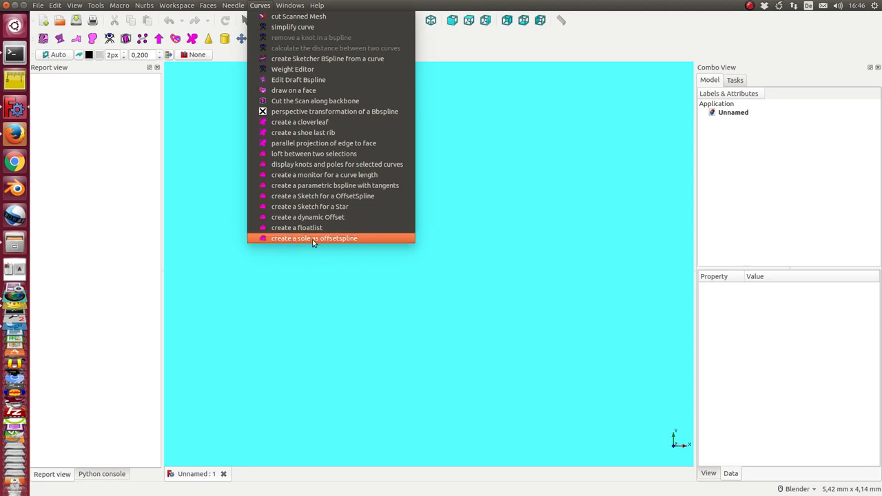
pyautogui.moveTo(336, 240)
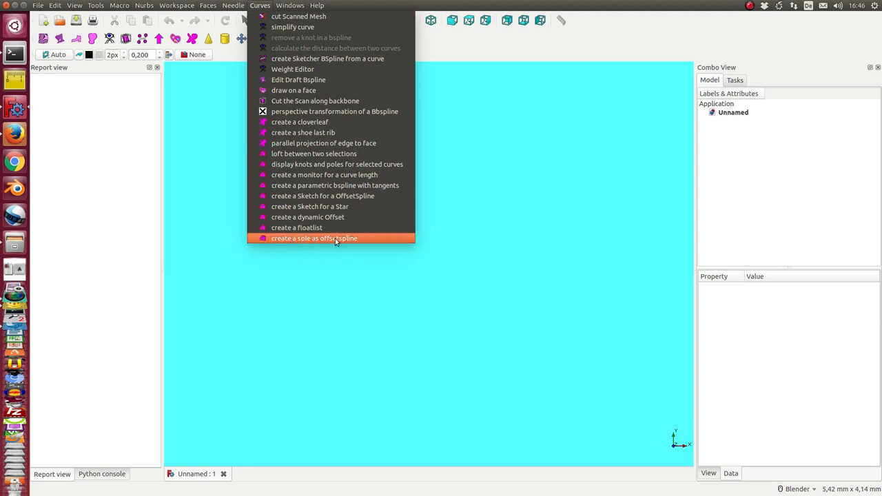
pyautogui.moveTo(328, 217)
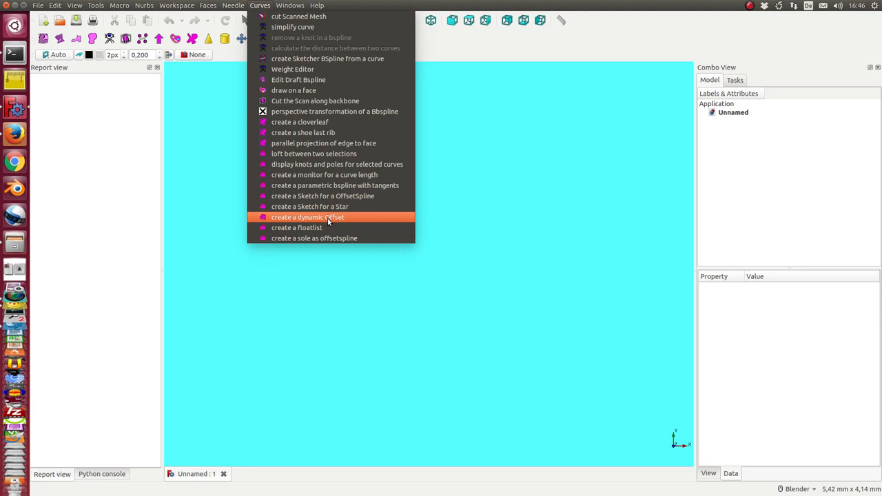
pyautogui.moveTo(322, 222)
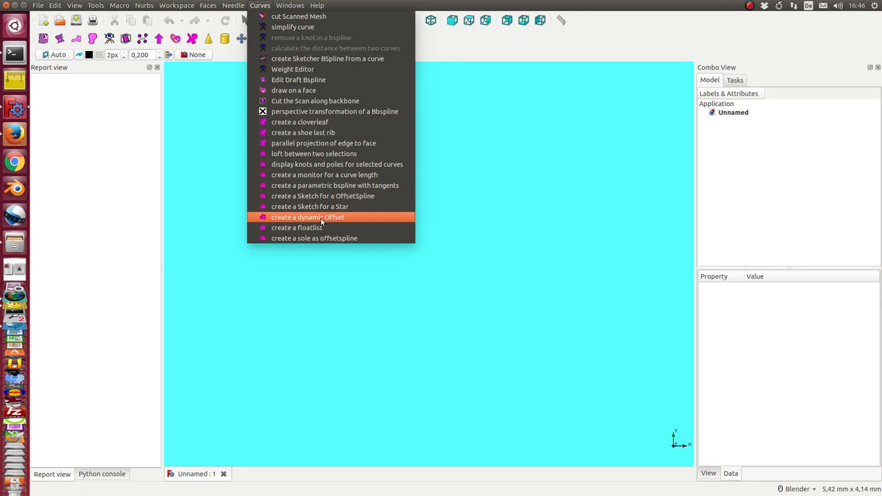
pyautogui.moveTo(323, 207)
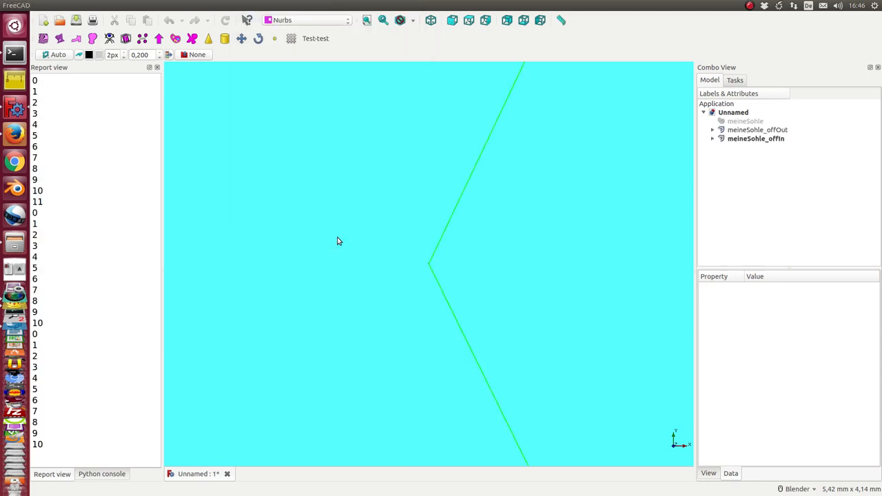
# Fit the sole with both offsets into view and select meineSohle.
pyautogui.click(364, 20)
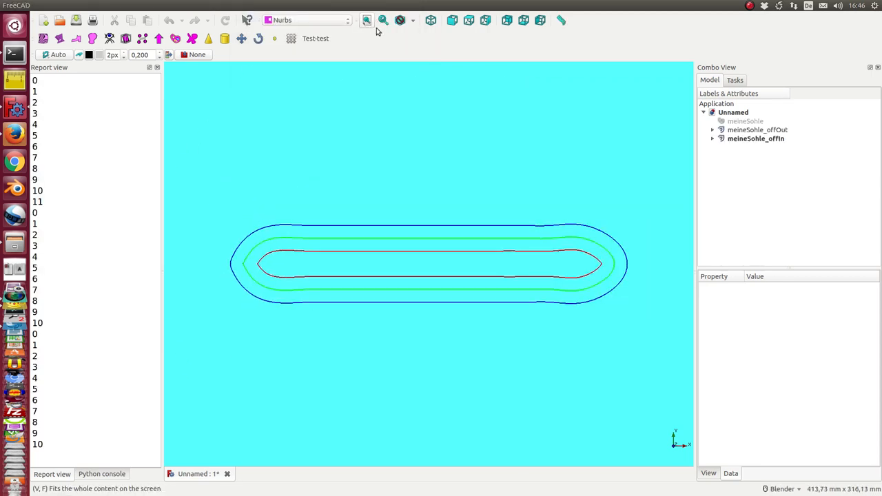
pyautogui.click(743, 120)
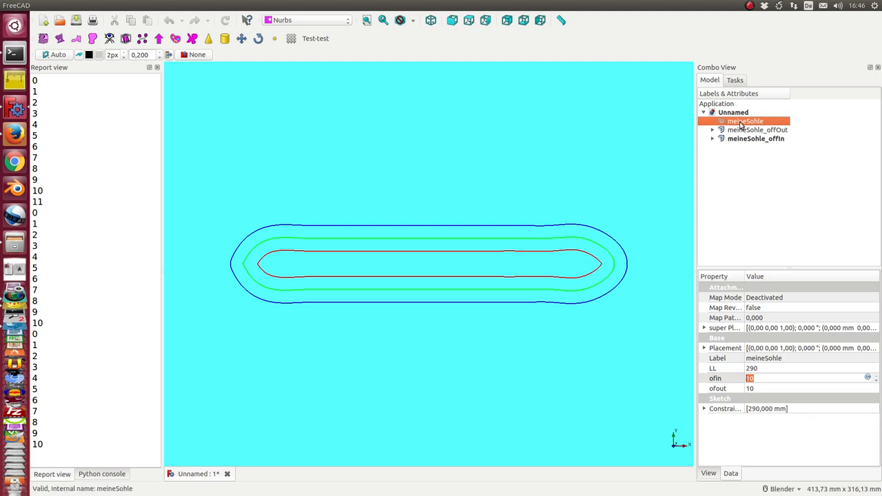
# Edit meineSohle in Sketcher, raising the upper-left control points for a higher heel.
pyautogui.doubleClick(745, 121)
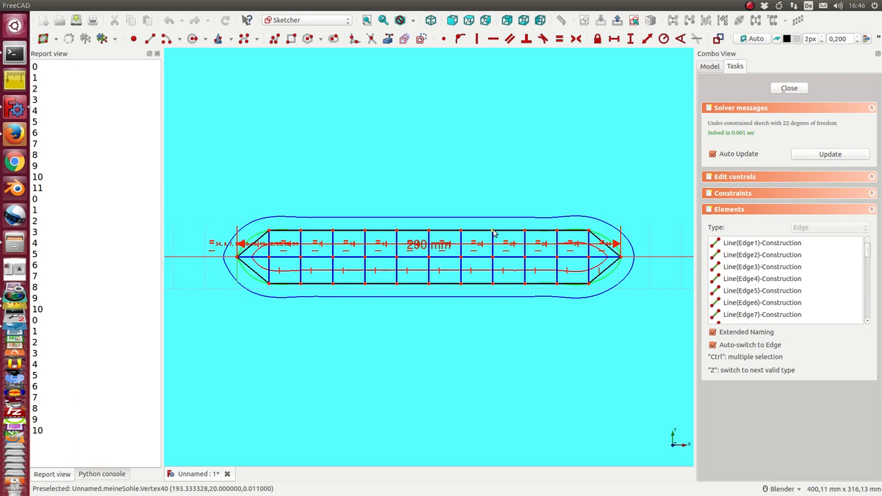
pyautogui.moveTo(295, 240)
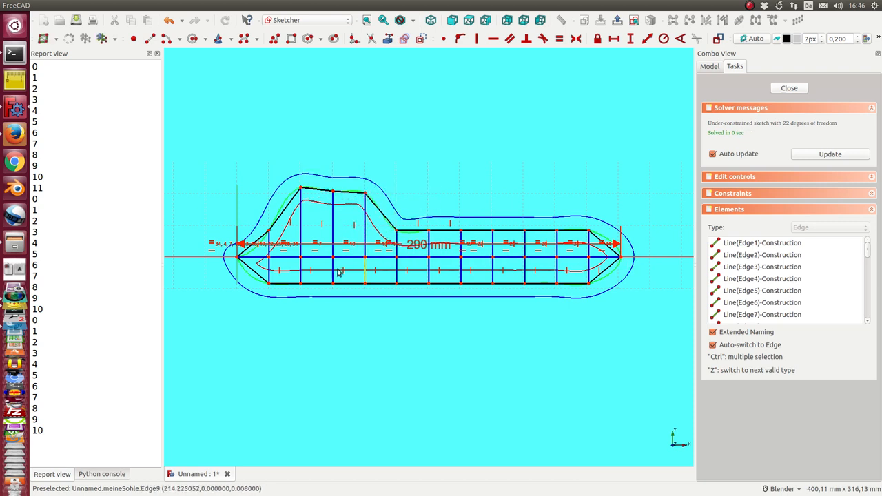
pyautogui.moveTo(286, 246)
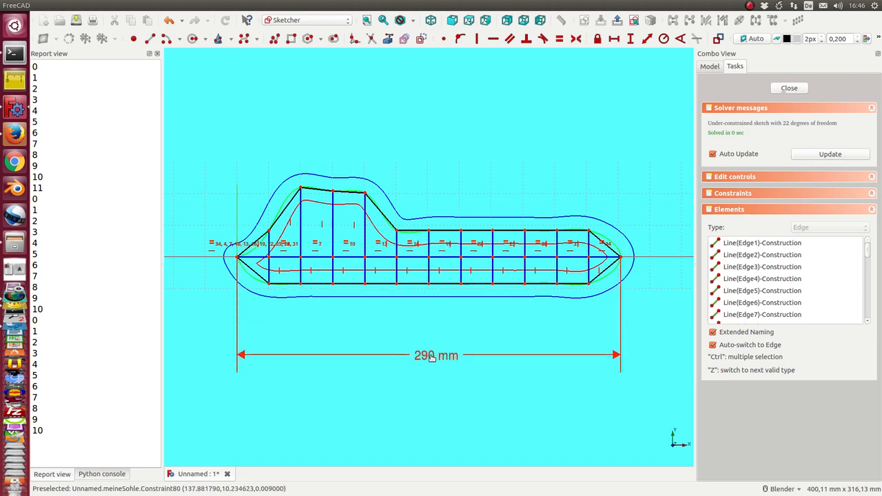
pyautogui.click(788, 88)
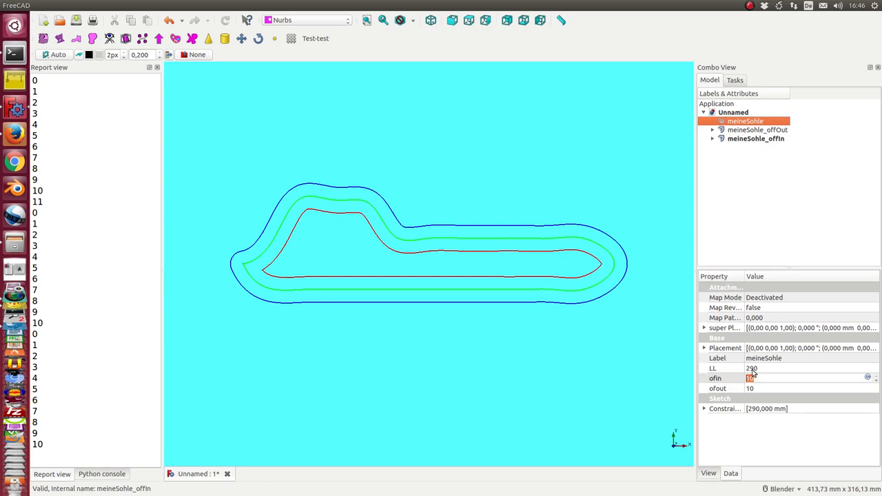
# Change the sole length LL from 290 to 322.
pyautogui.click(768, 368)
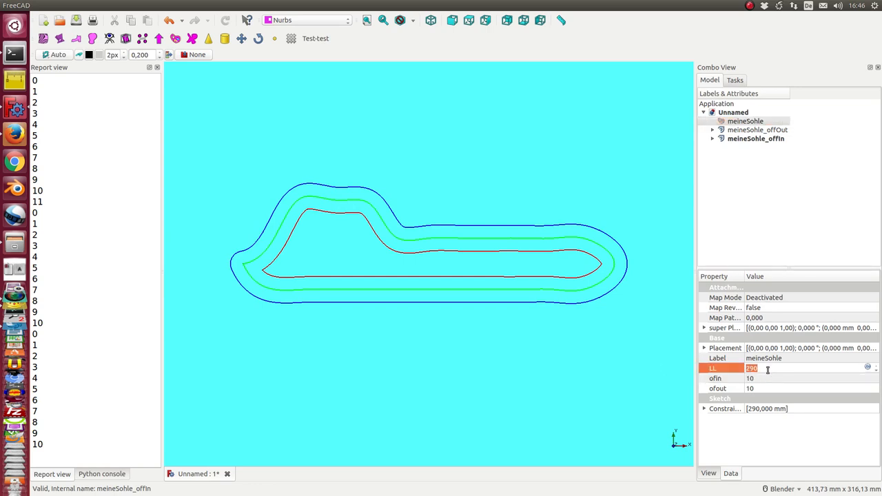
pyautogui.write('300')
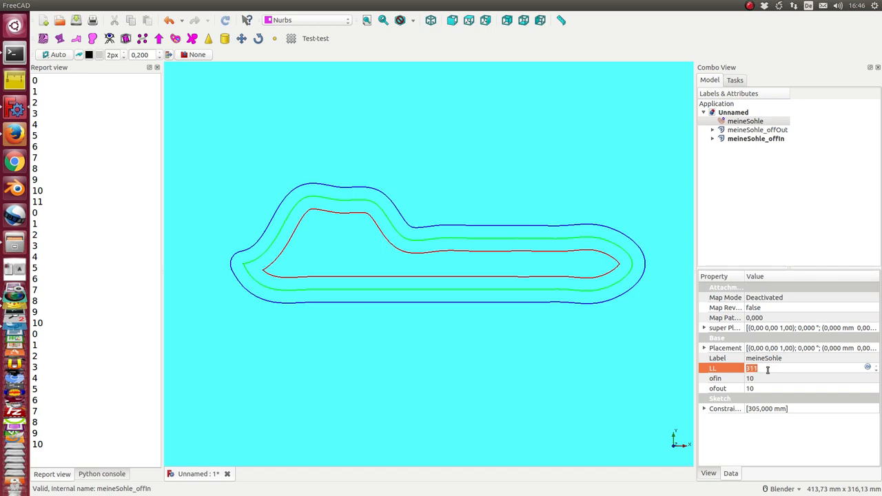
pyautogui.write('322')
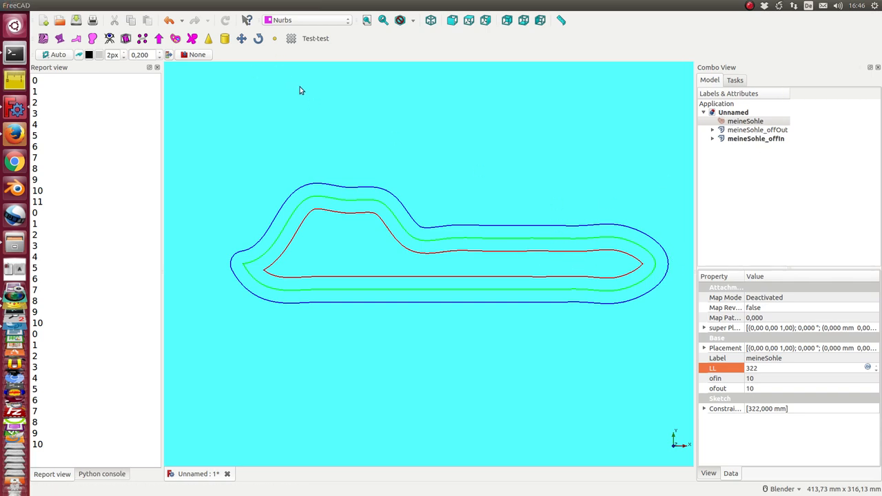
pyautogui.moveTo(378, 206)
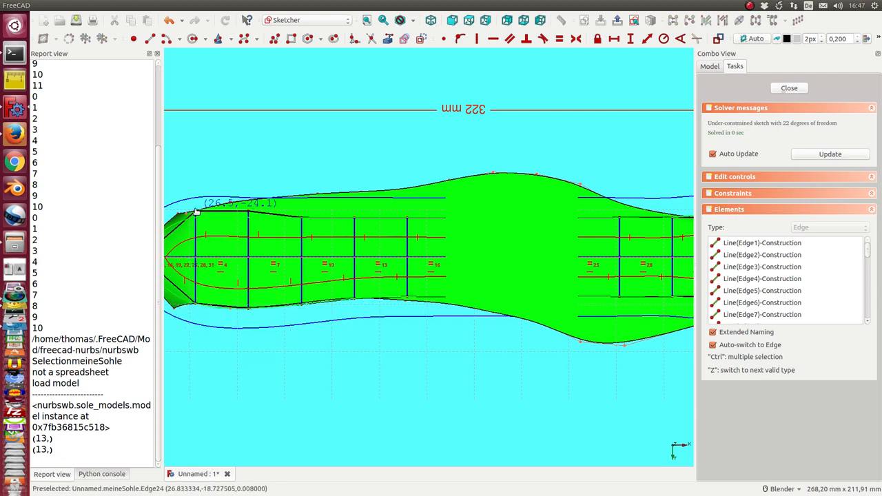
pyautogui.moveTo(276, 205)
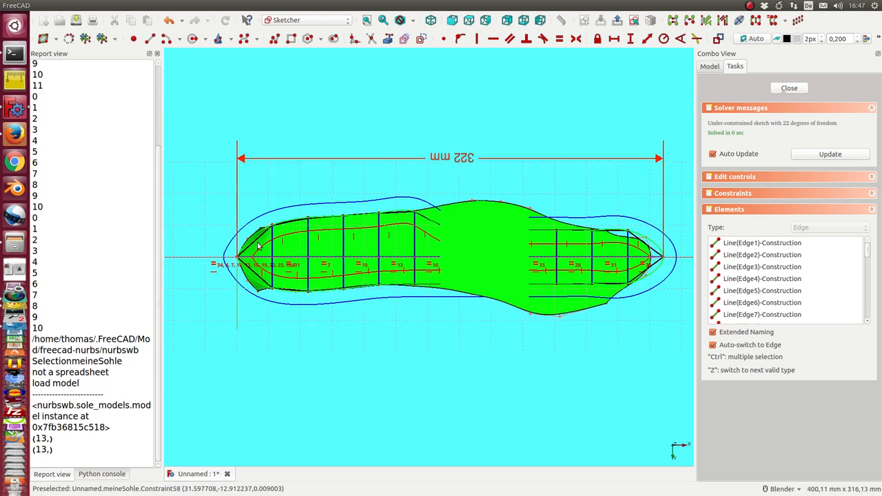
pyautogui.moveTo(620, 238)
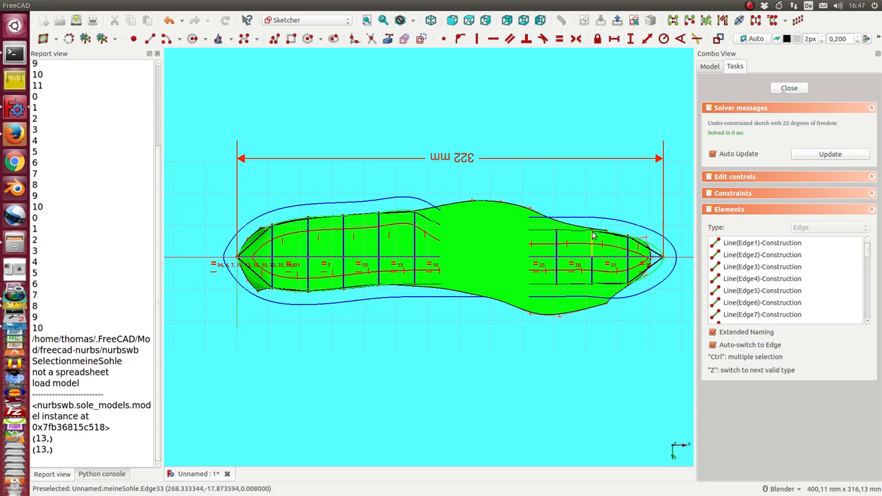
pyautogui.moveTo(593, 291)
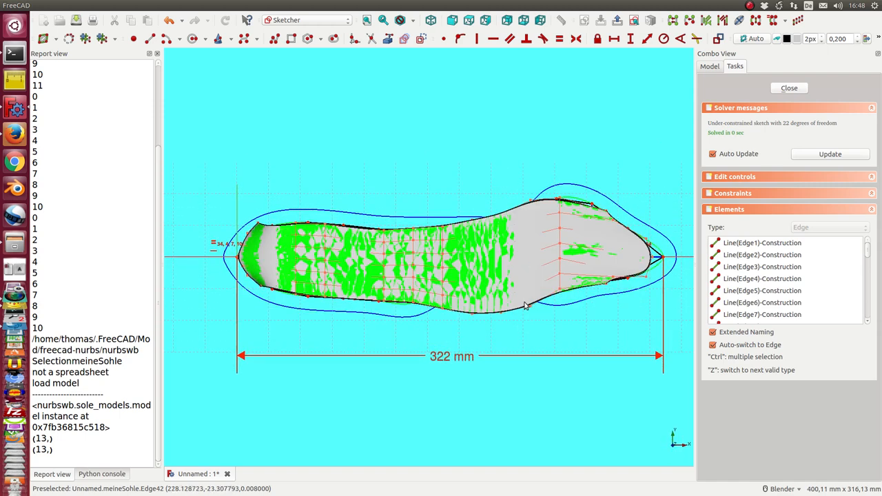
pyautogui.moveTo(523, 280)
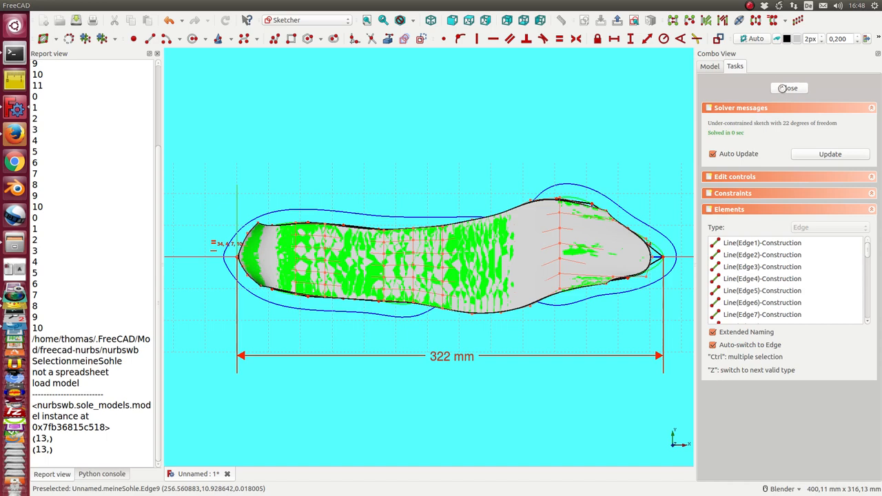
# Close the sketch, hide the lofted sole and offset curves, and reselect meineSohle.
pyautogui.click(789, 87)
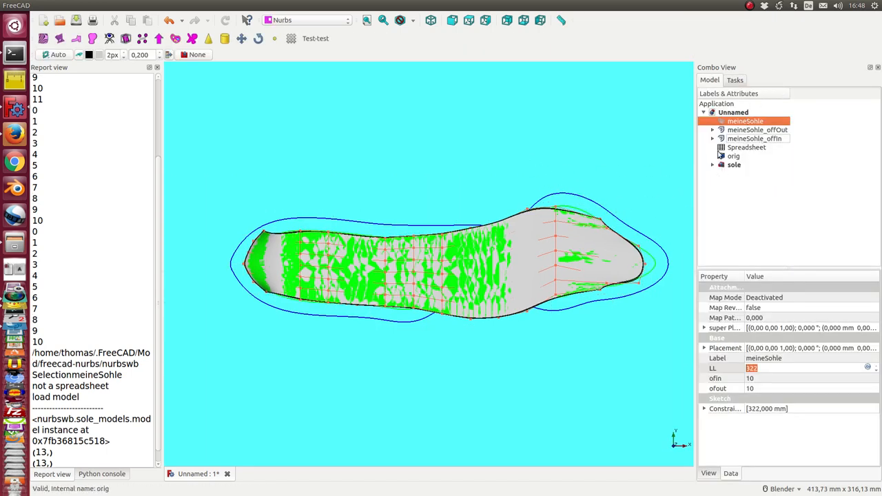
pyautogui.click(732, 165)
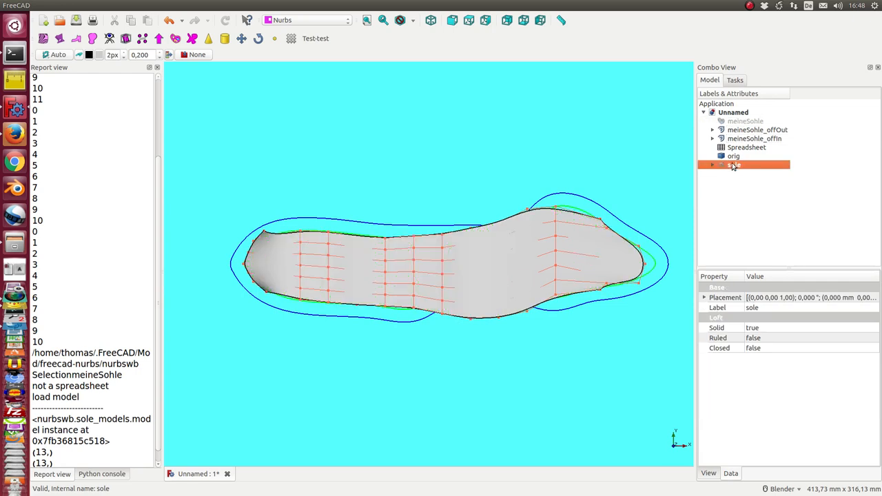
pyautogui.click(733, 156)
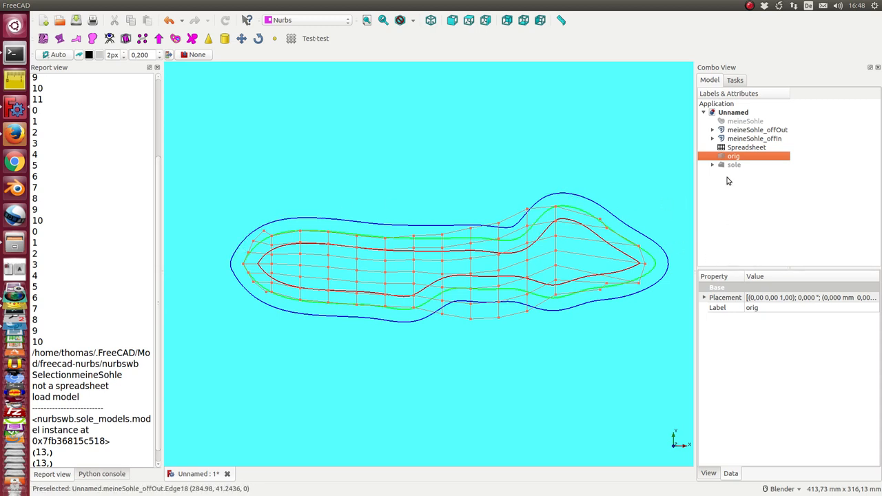
pyautogui.click(754, 138)
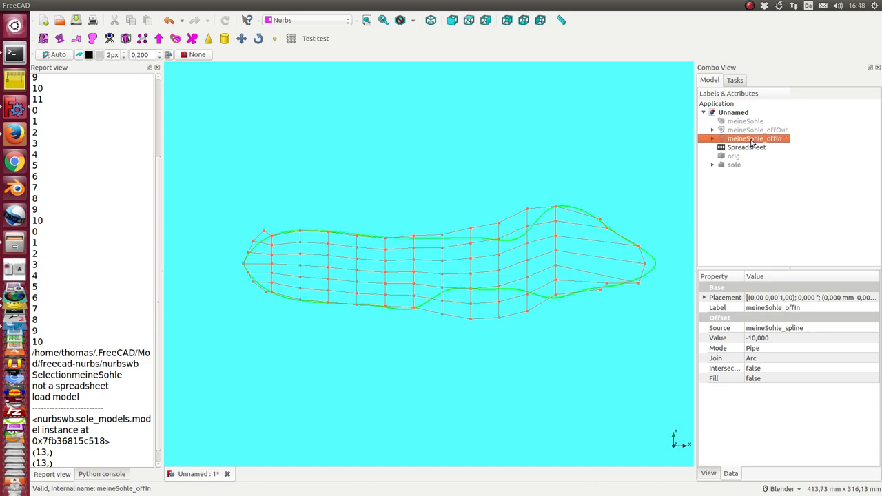
pyautogui.click(741, 121)
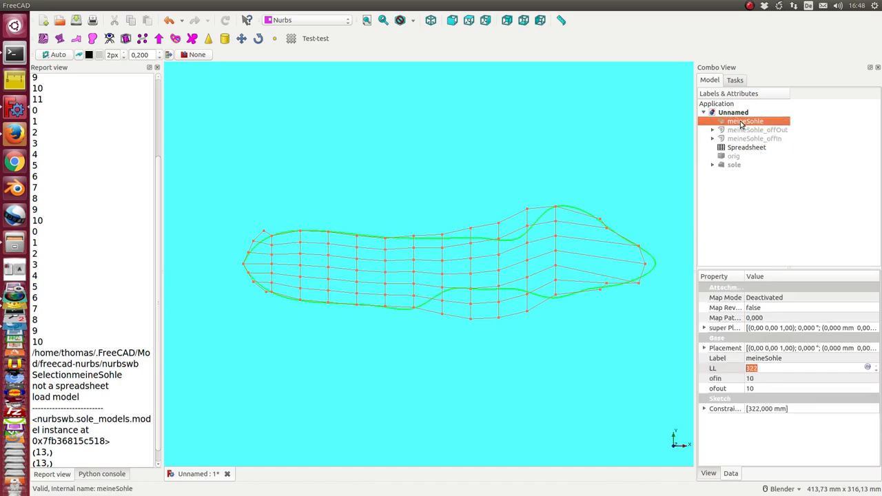
# Reshape meineSohle's control points into a smoother, gradual rise along the reference outline.
pyautogui.doubleClick(746, 121)
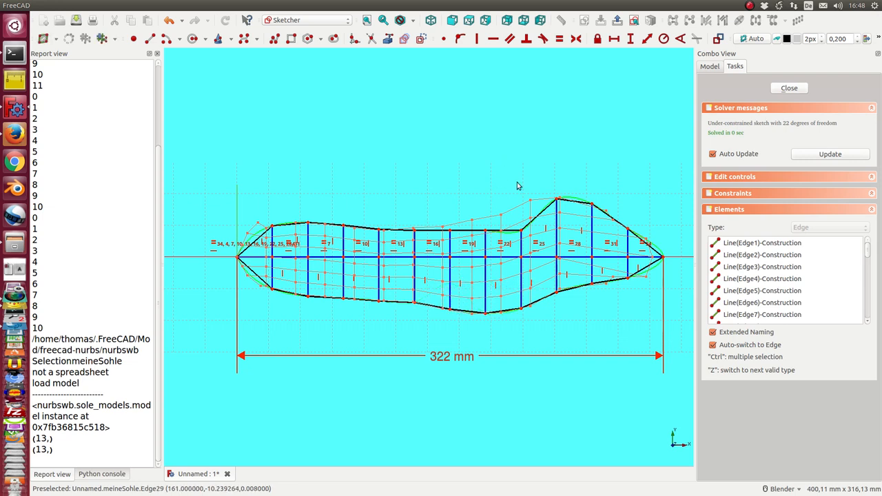
pyautogui.moveTo(517, 224)
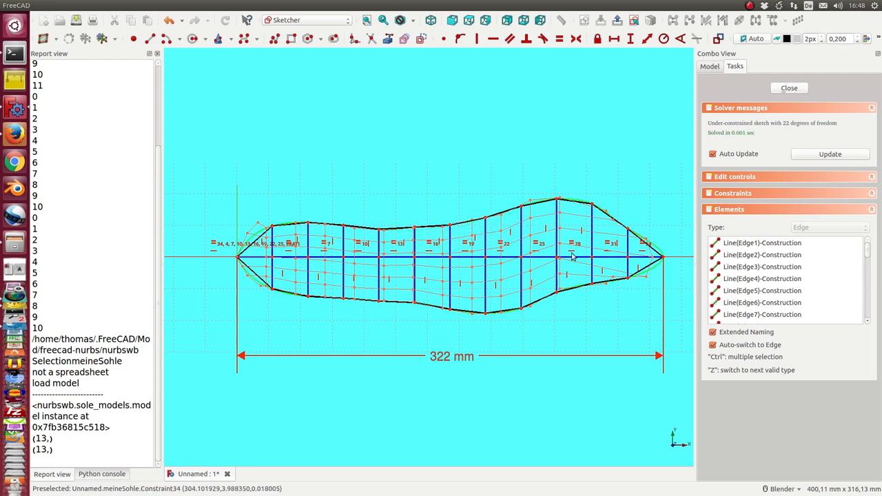
pyautogui.moveTo(677, 275)
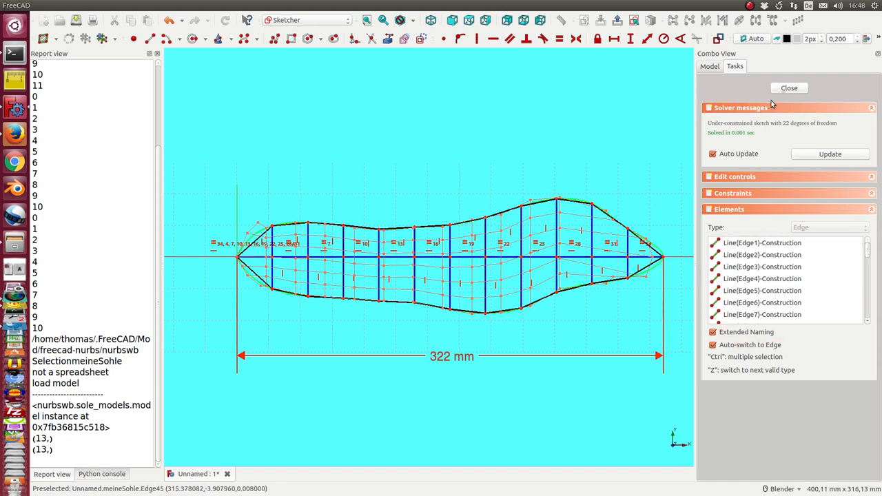
pyautogui.click(788, 88)
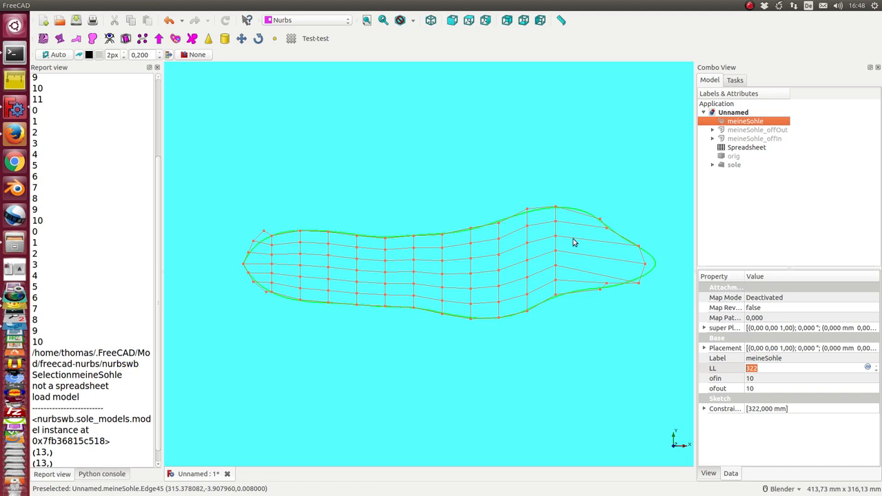